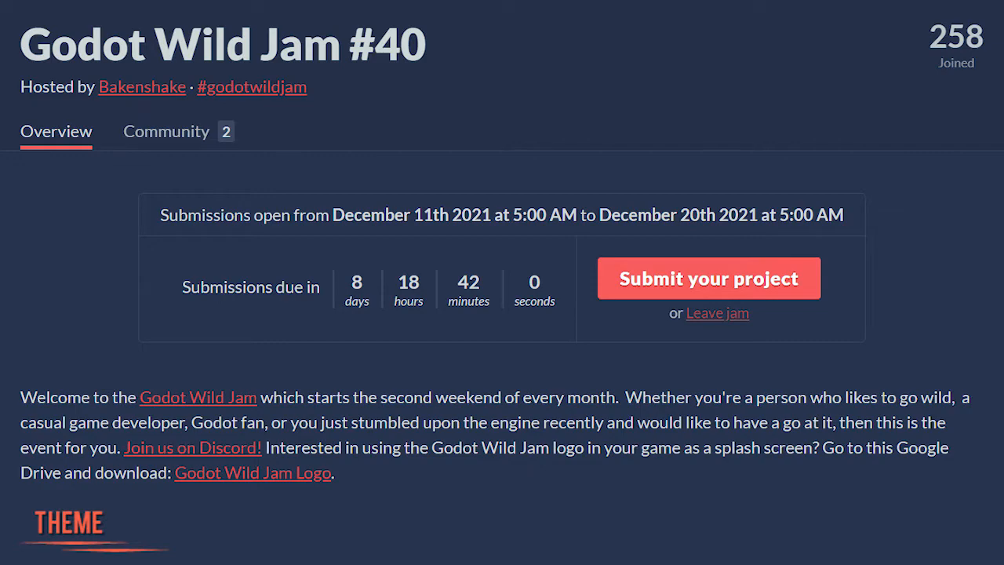
Scroll the jam page past the COZY theme and three wildcards to the Rules.
scroll(down, 3)
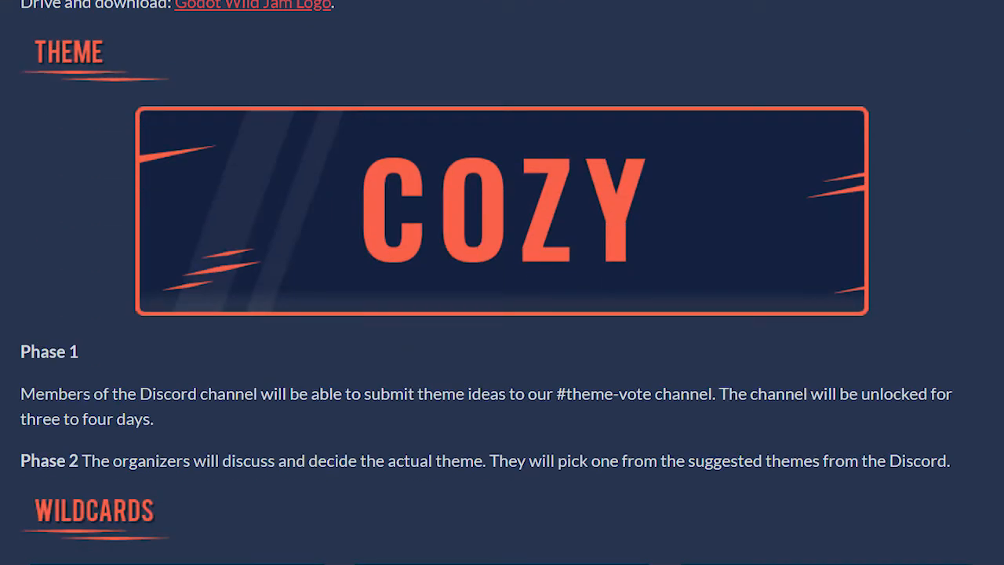
scroll(down, 3)
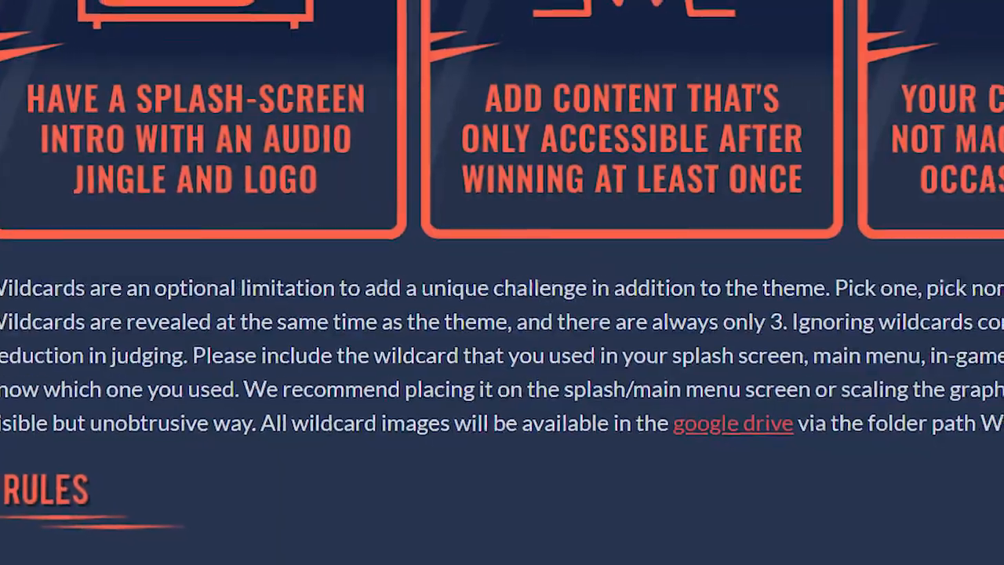
scroll(down, 3)
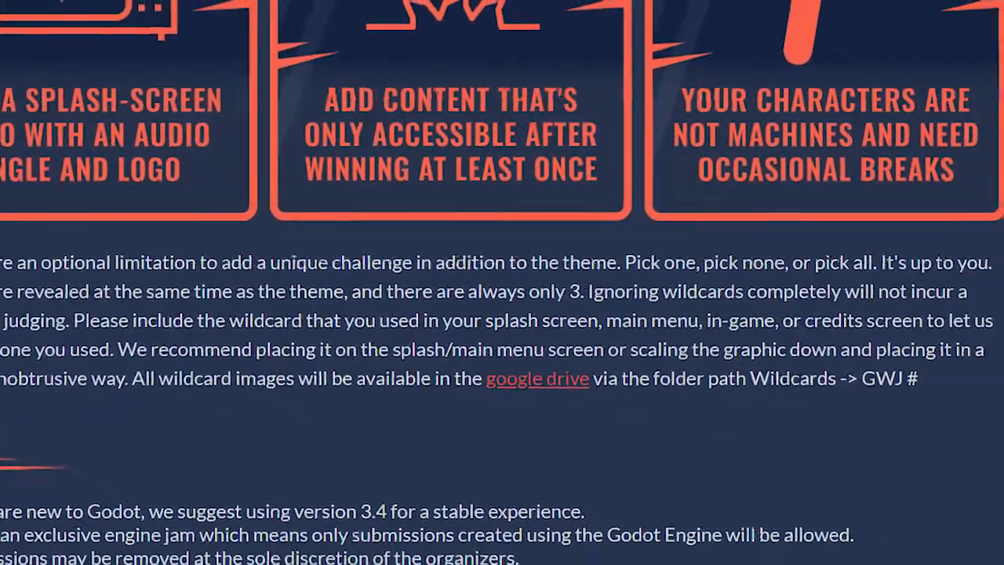
scroll(down, 3)
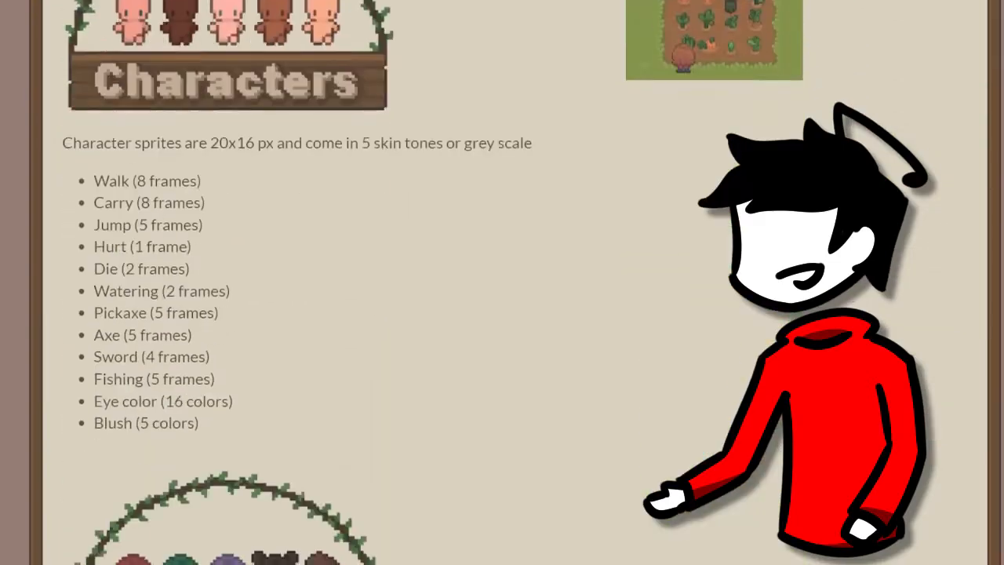
Scroll the asset pack page through Characters and Hairstyles to the license terms.
scroll(down, 3)
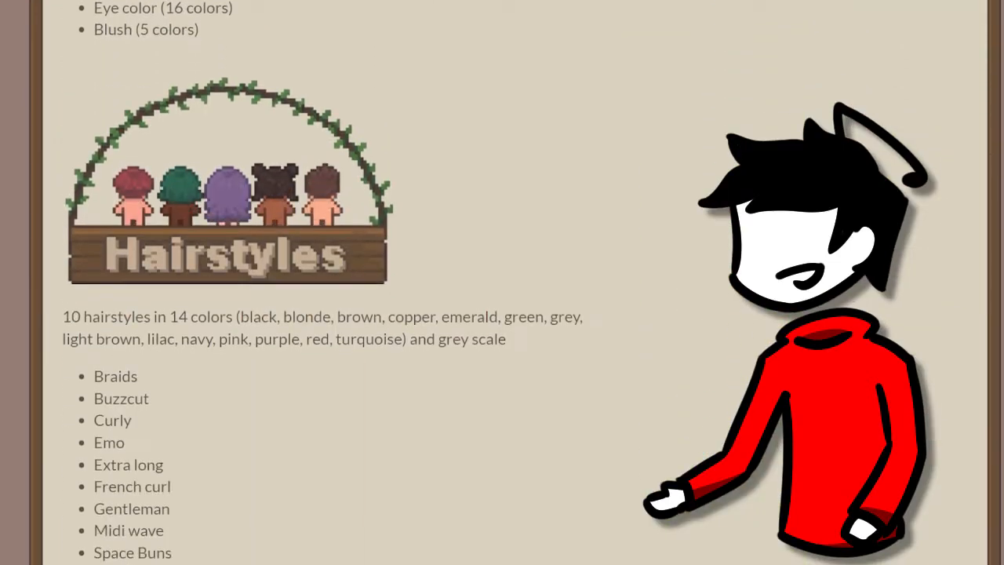
scroll(down, 3)
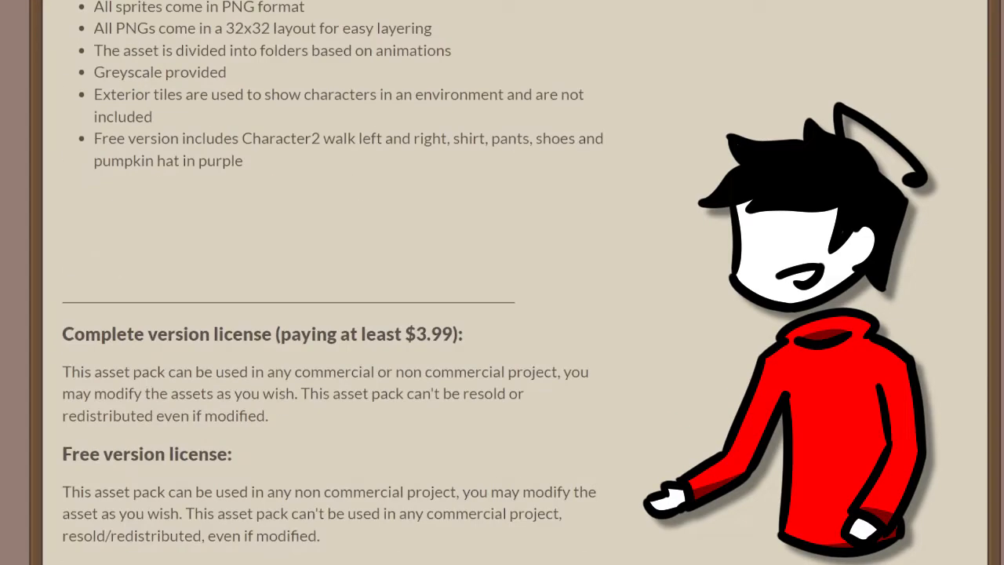
click(128, 152)
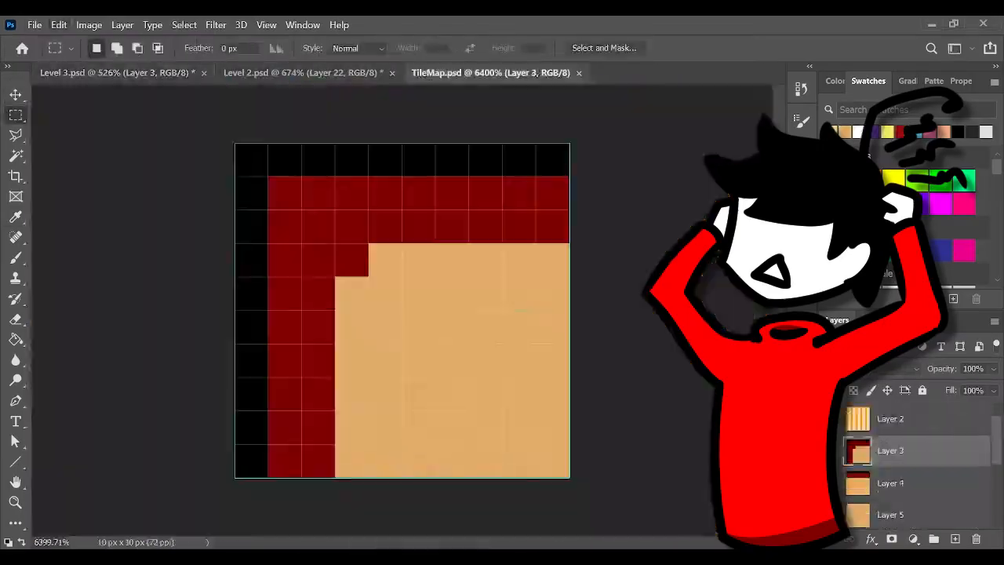
Flip through the Level 4 and Level 3 drawings, ending on Level 6.
click(647, 72)
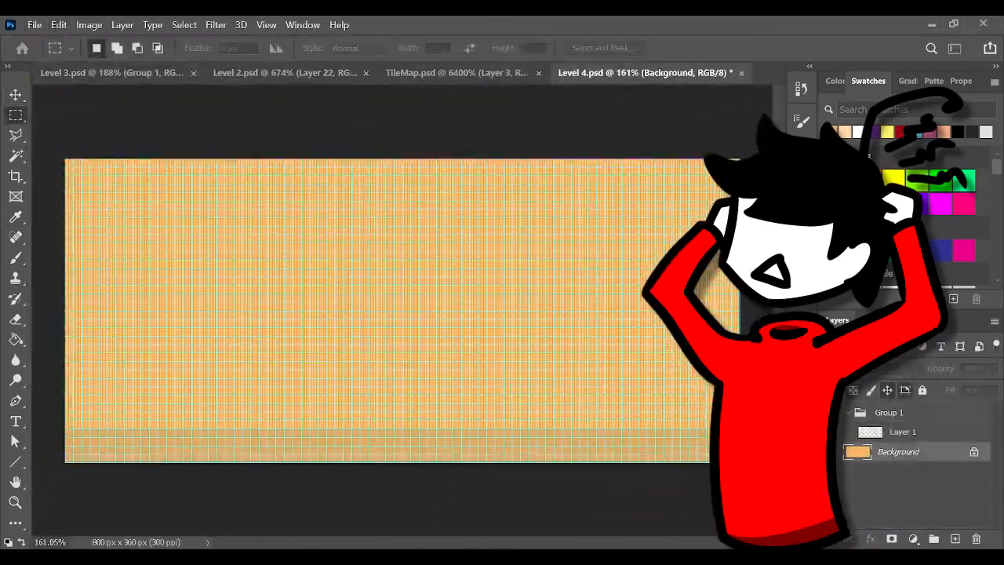
click(94, 72)
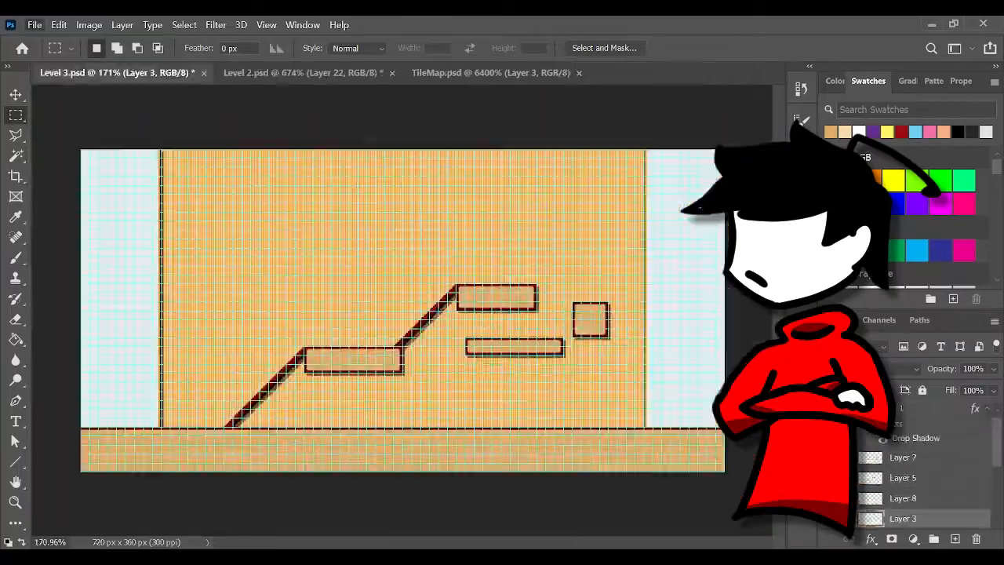
click(660, 72)
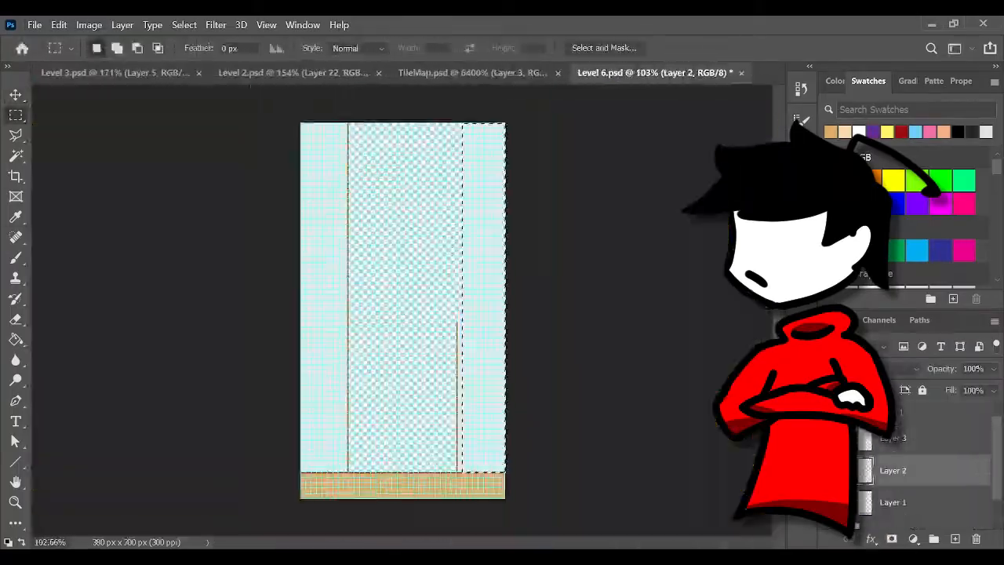
click(518, 73)
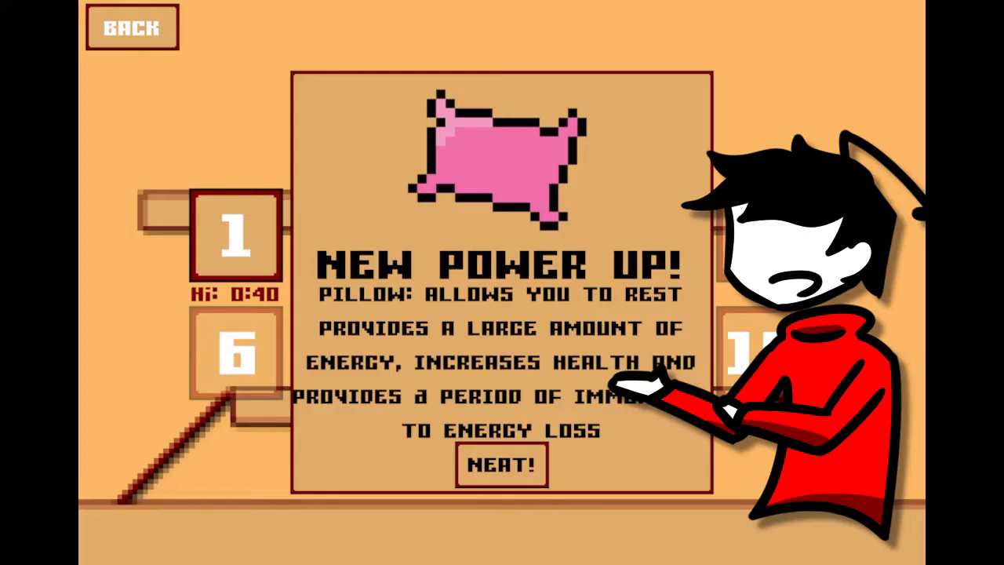
Dismiss the 'New Power Up! Pillow' notice with NEAT! on level select.
click(501, 465)
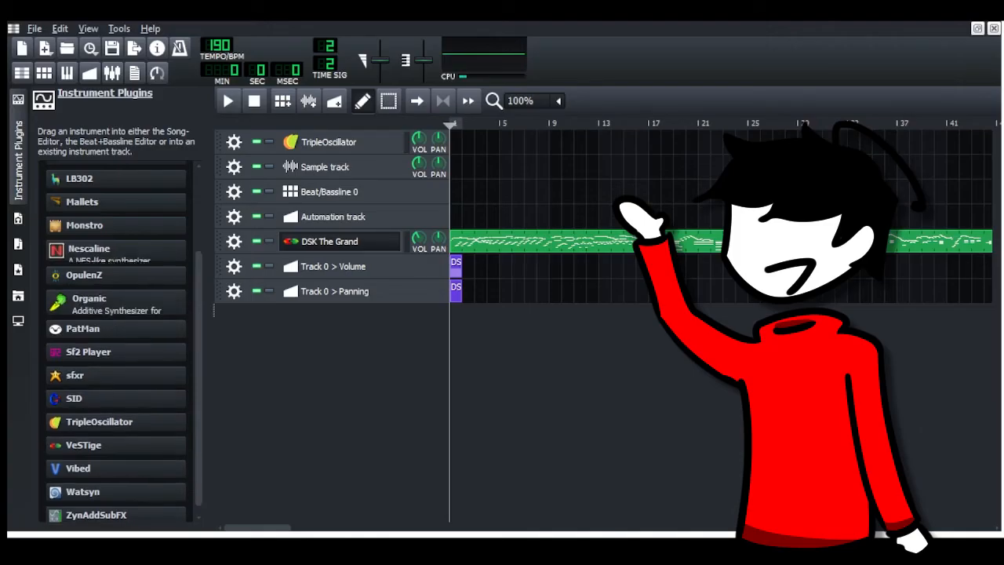
Play the 190 BPM song with its DSK The Grand piano track from the start.
click(228, 101)
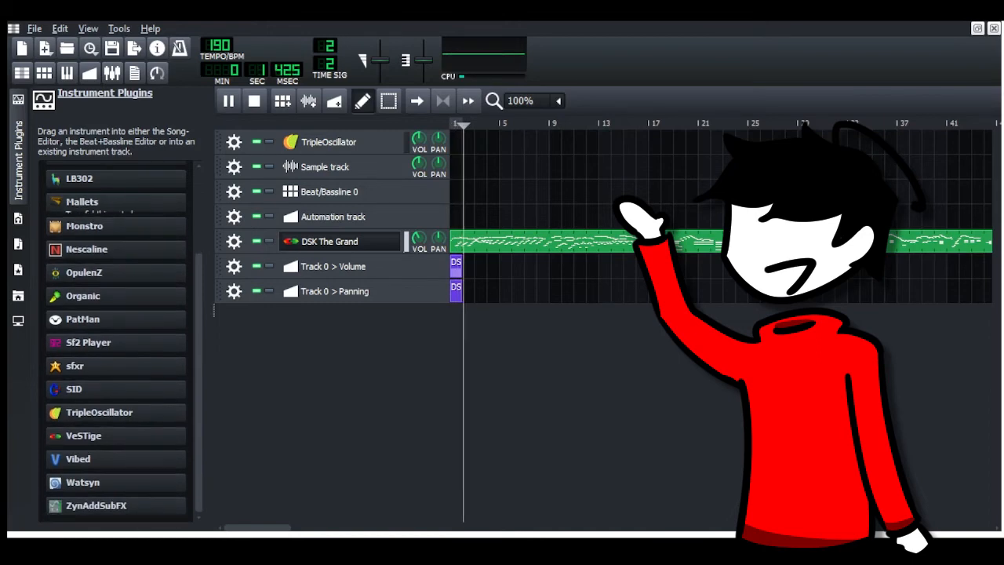